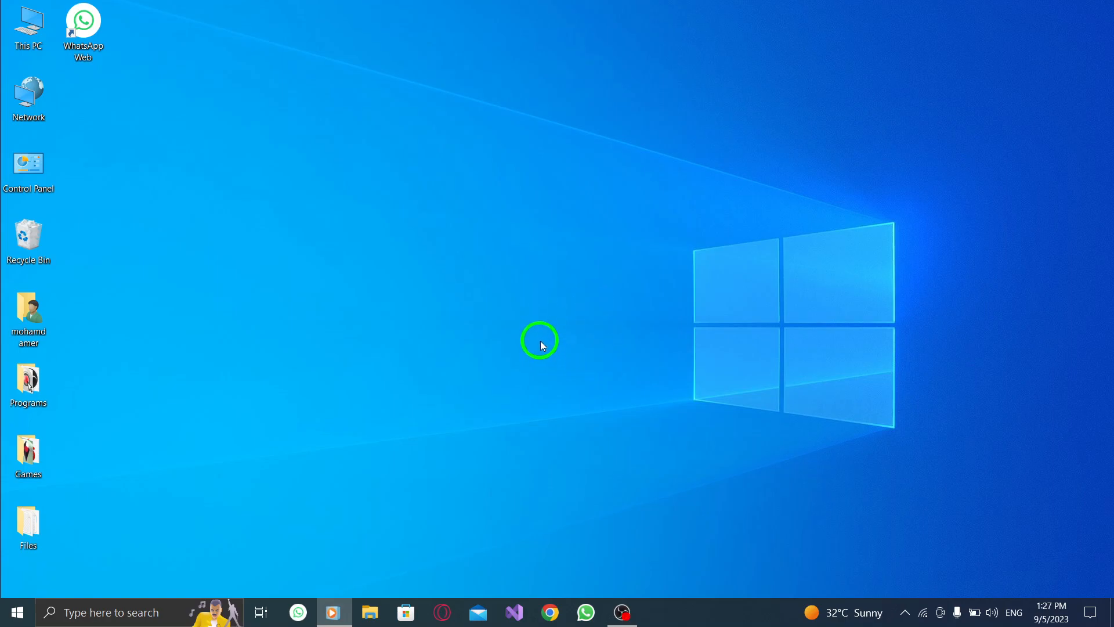
mouse_move(557, 354)
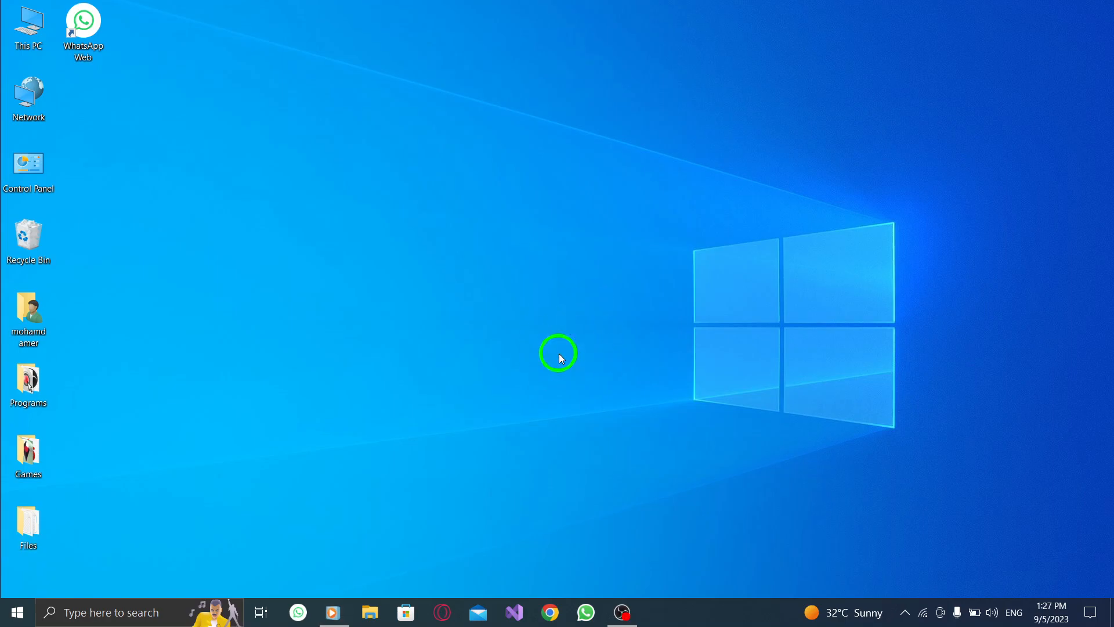
mouse_move(594, 321)
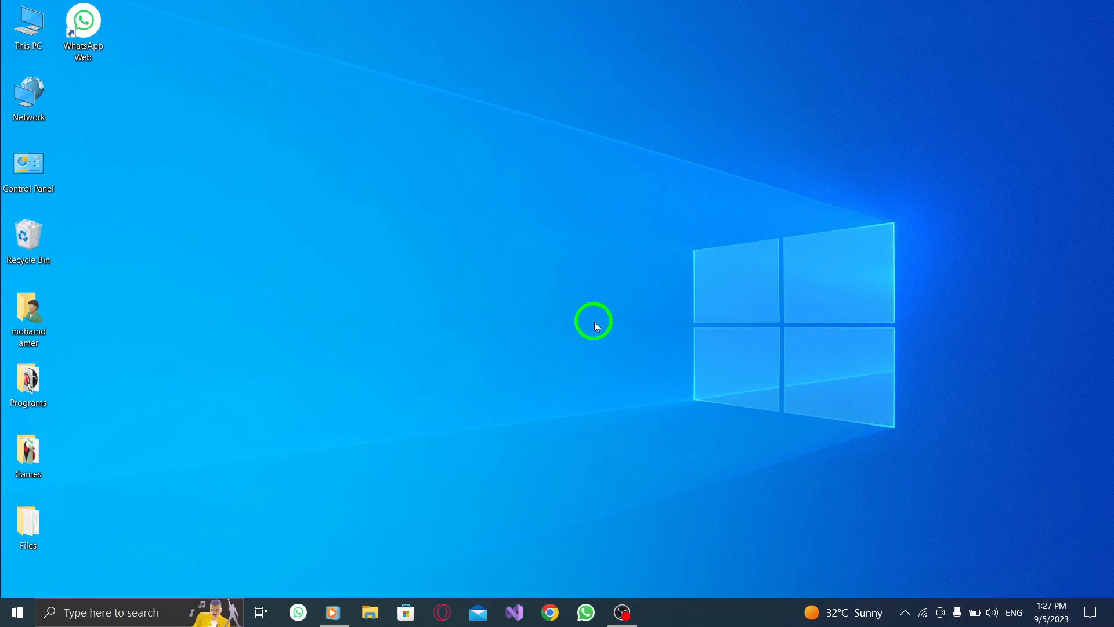
mouse_move(598, 326)
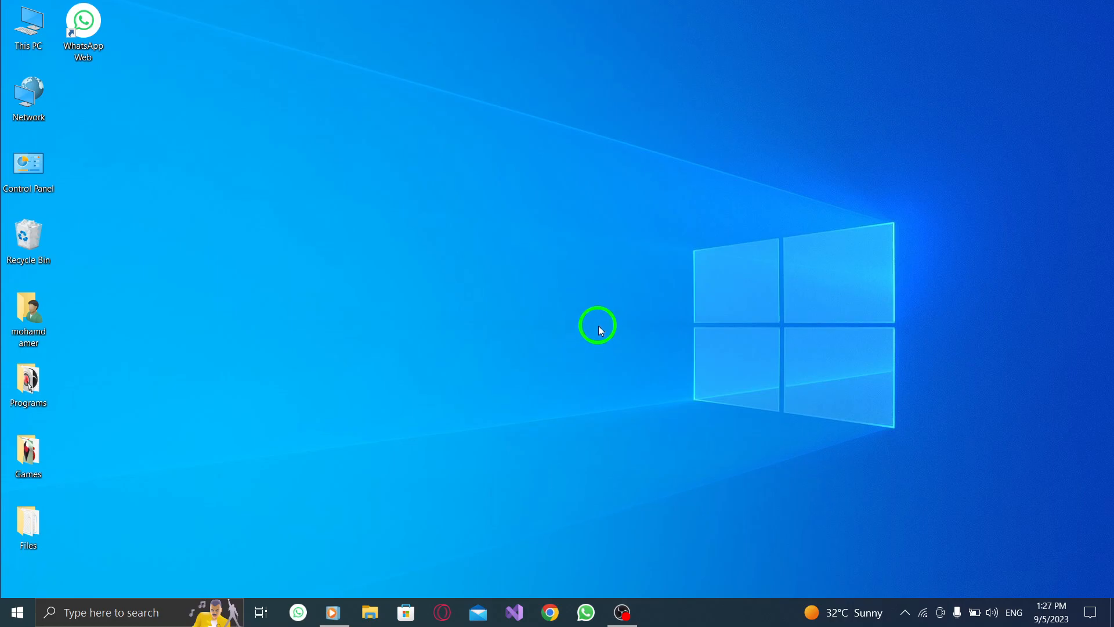
mouse_move(601, 349)
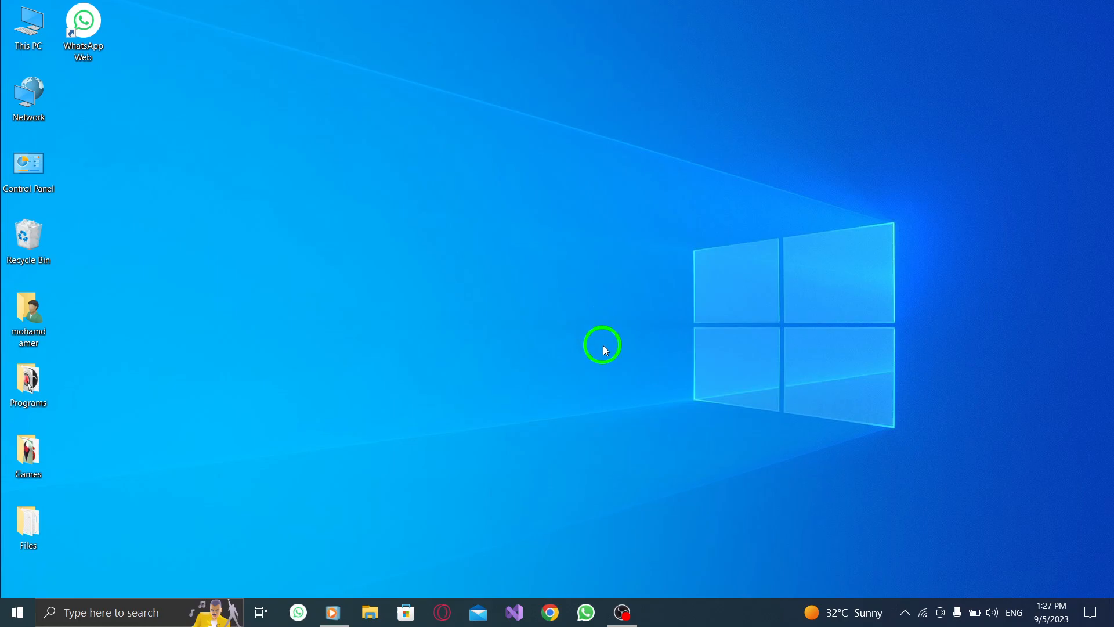
mouse_move(588, 582)
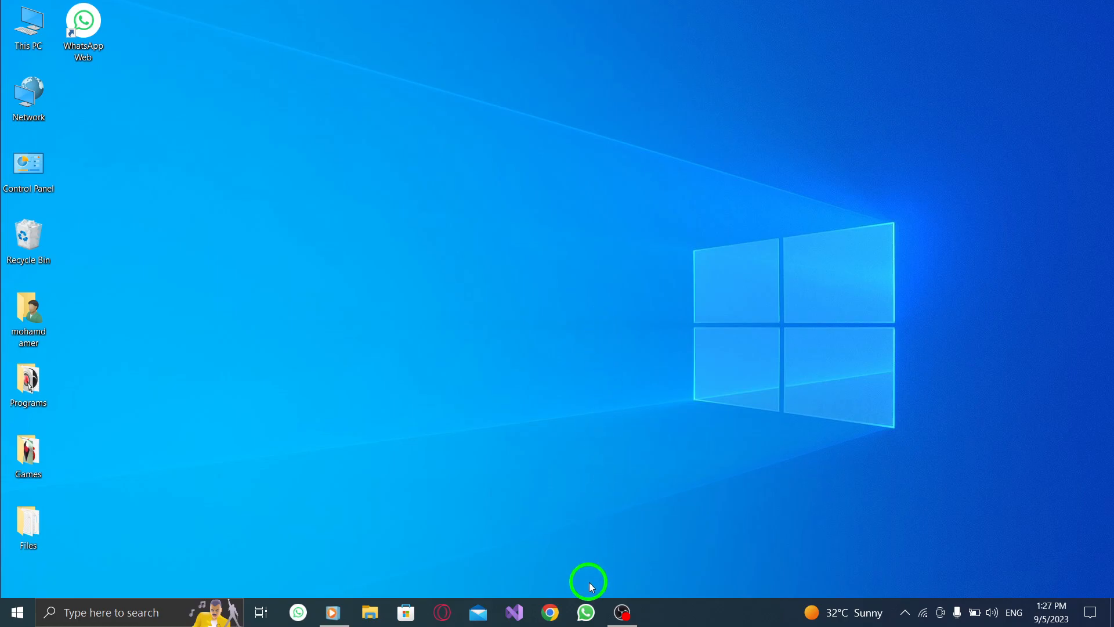
mouse_move(586, 612)
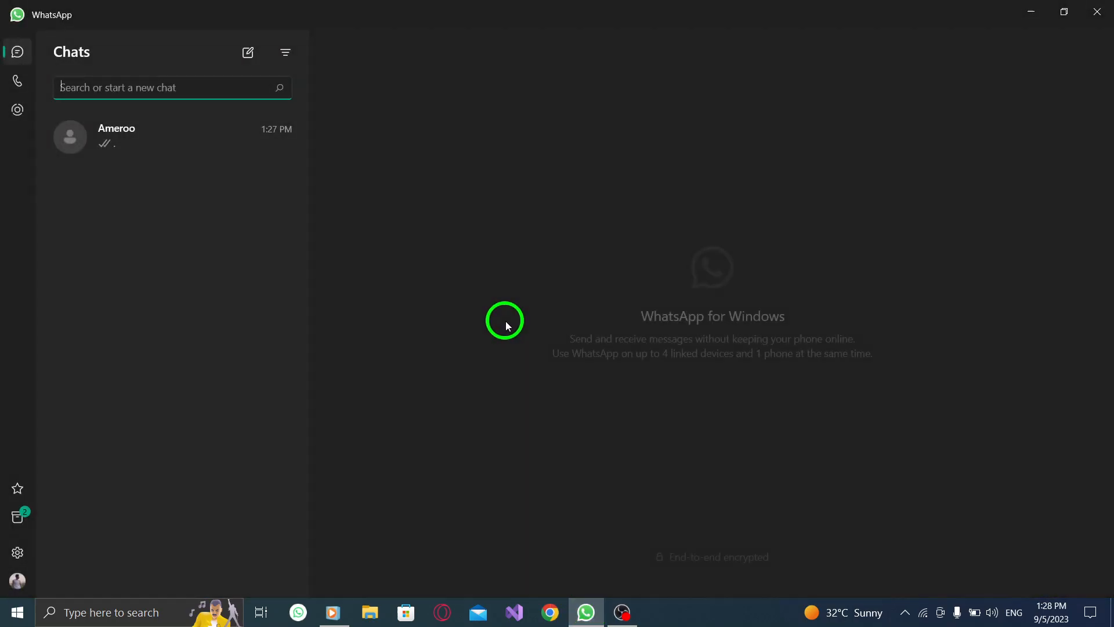
mouse_move(824, 424)
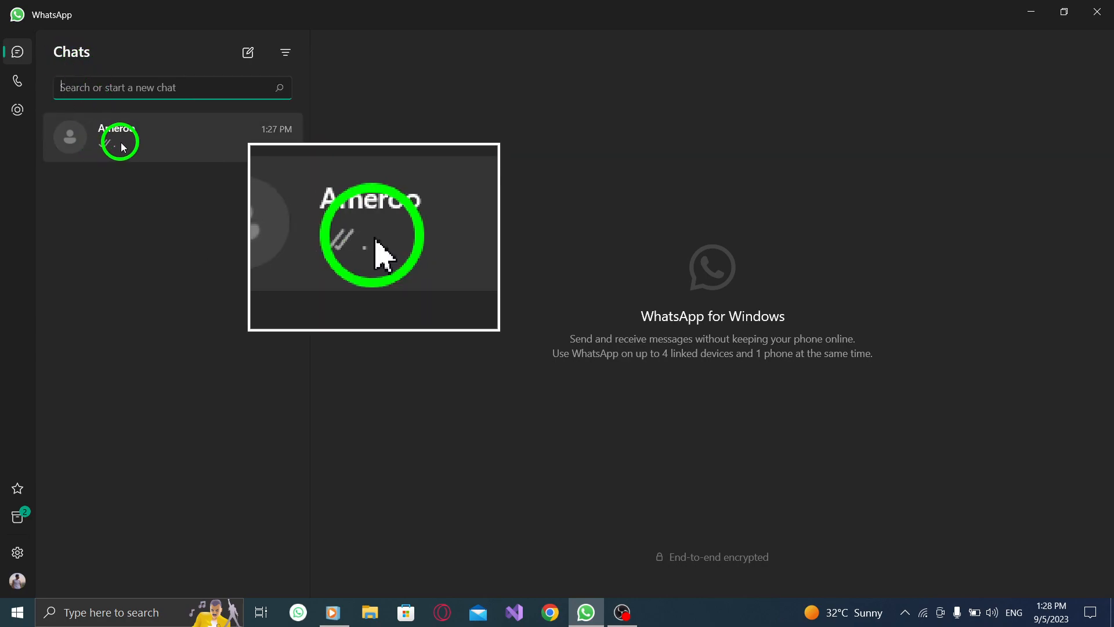
- Open the Ameroo chat and right-click the 'Hello there' message
left_click(142, 138)
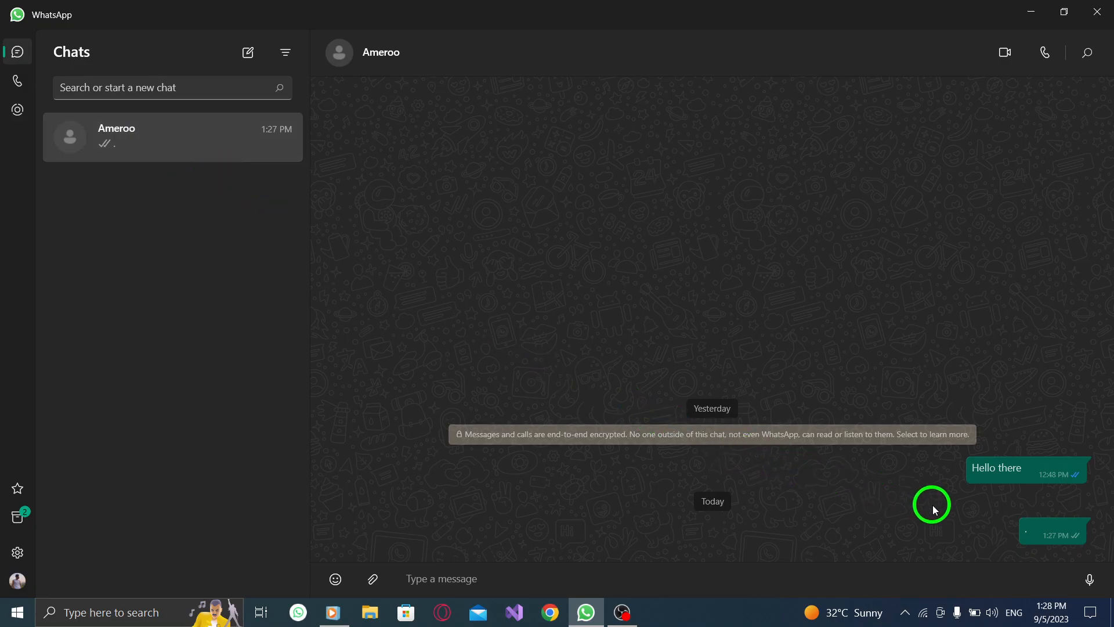
mouse_move(987, 474)
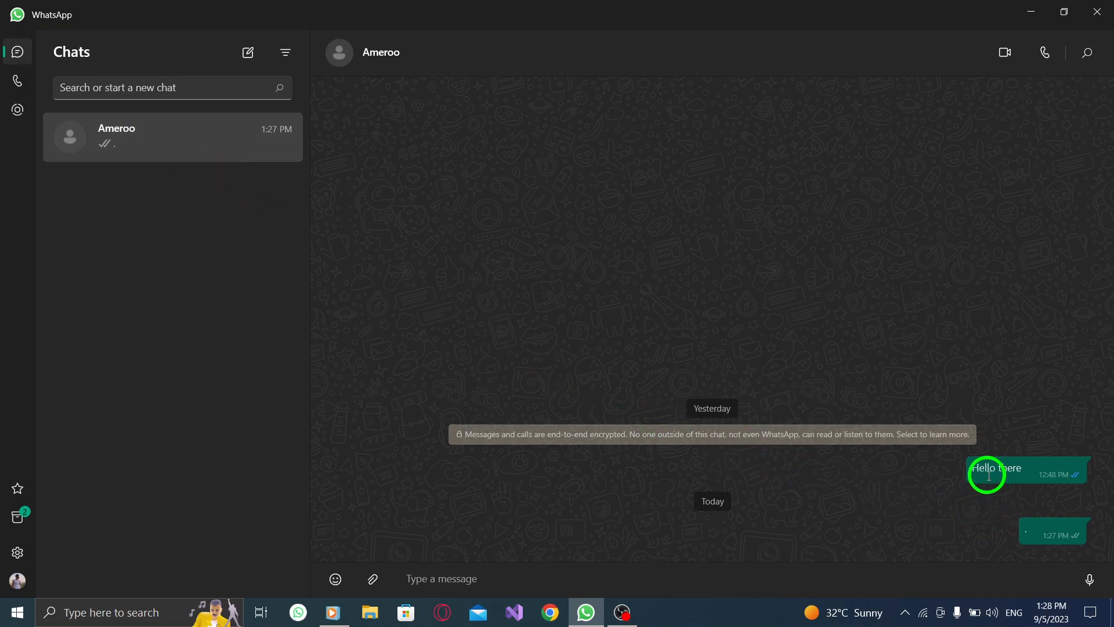
right_click(993, 473)
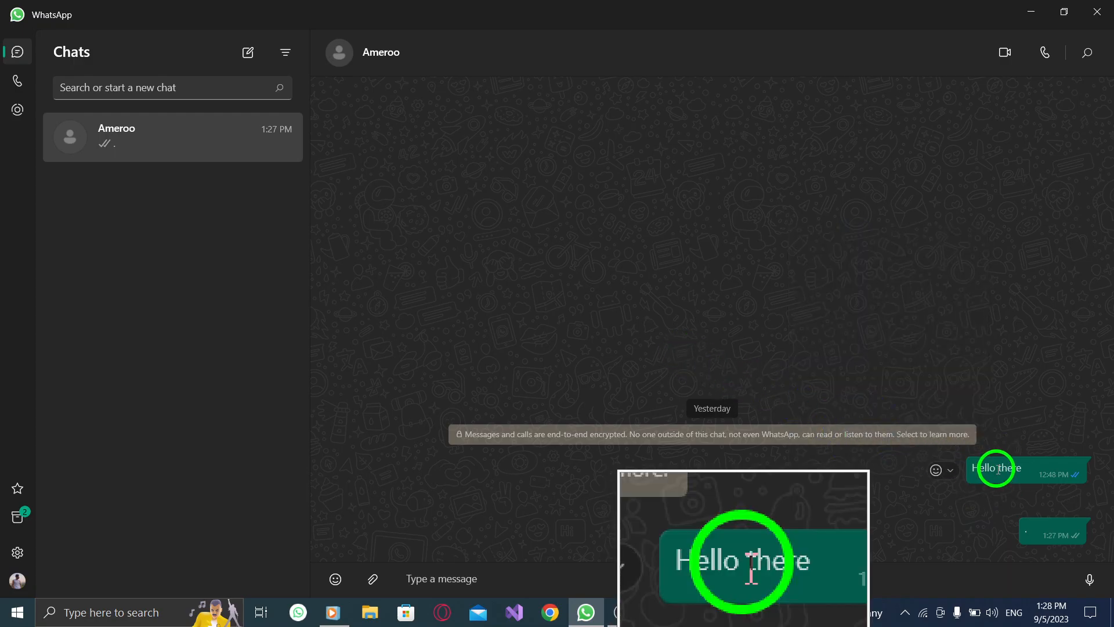
- Choose Forward from the 'Hello there' message's context menu
right_click(995, 468)
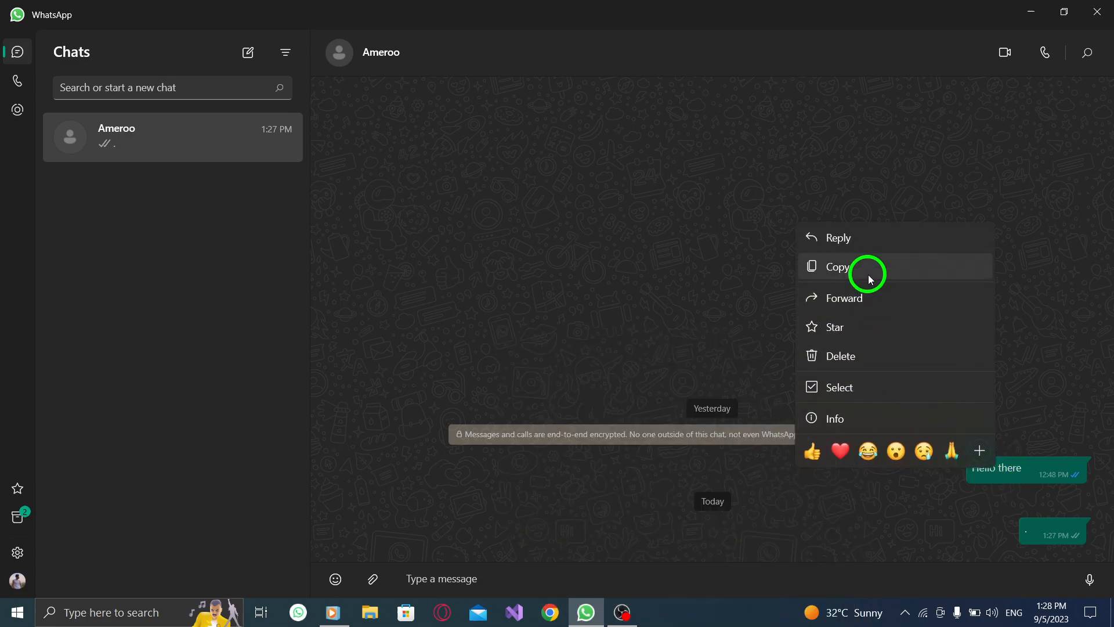
mouse_move(852, 297)
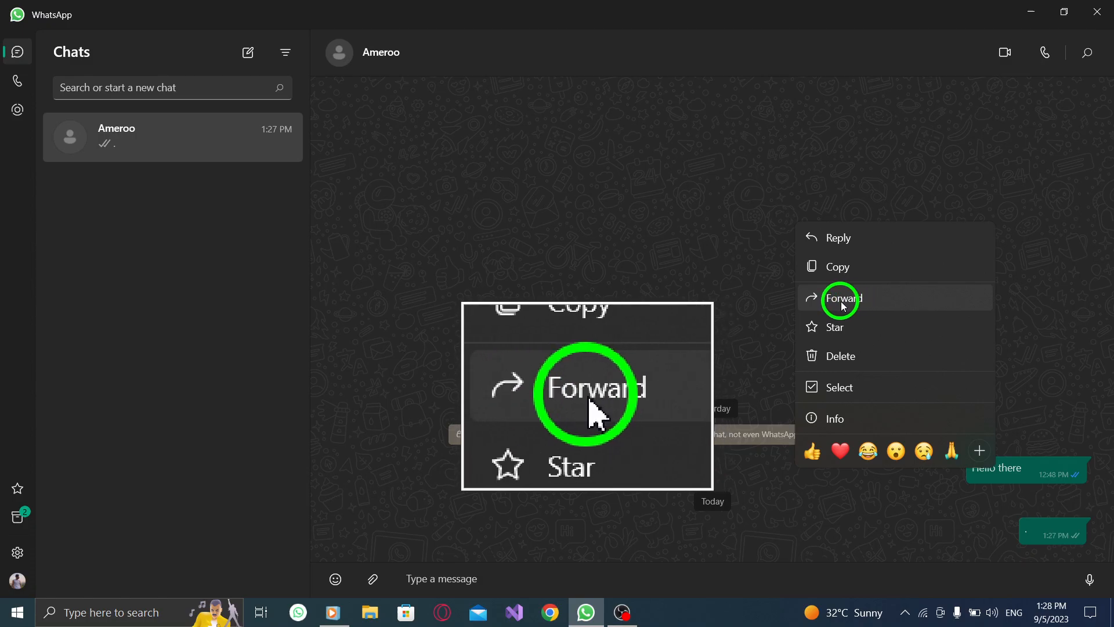
left_click(841, 297)
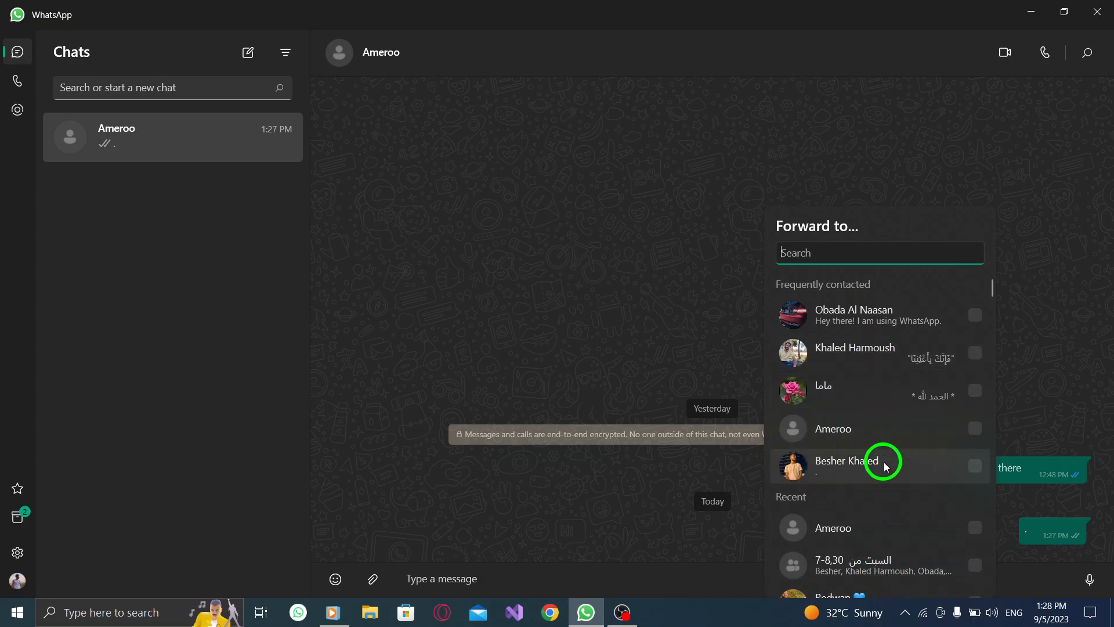
mouse_move(909, 474)
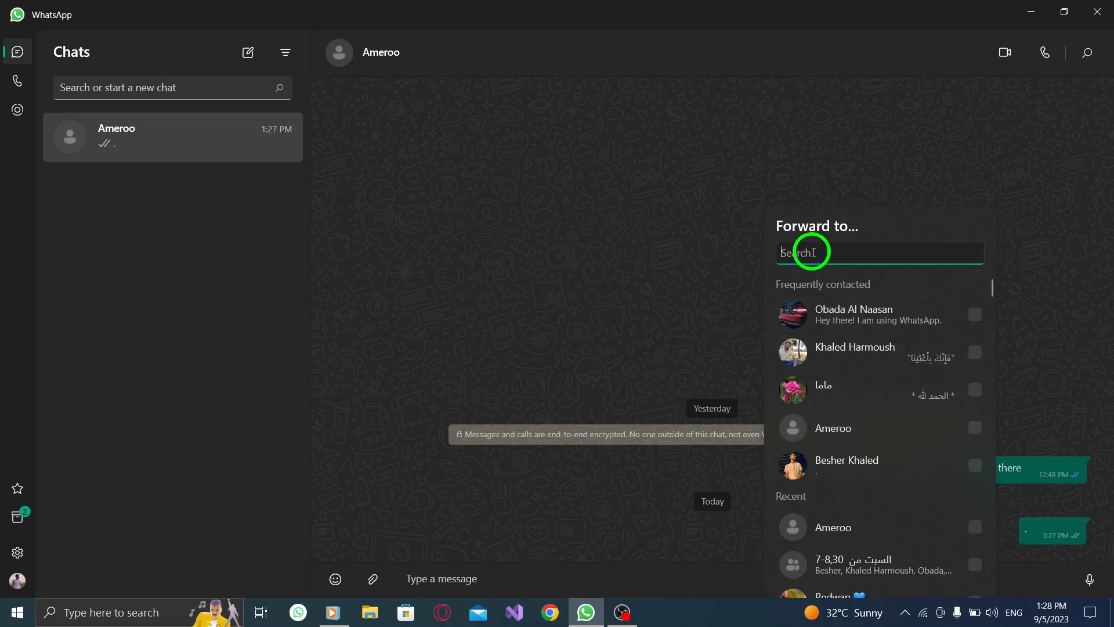
- Search 'as' in the forward picker and send the message to Ameroo
type("as")
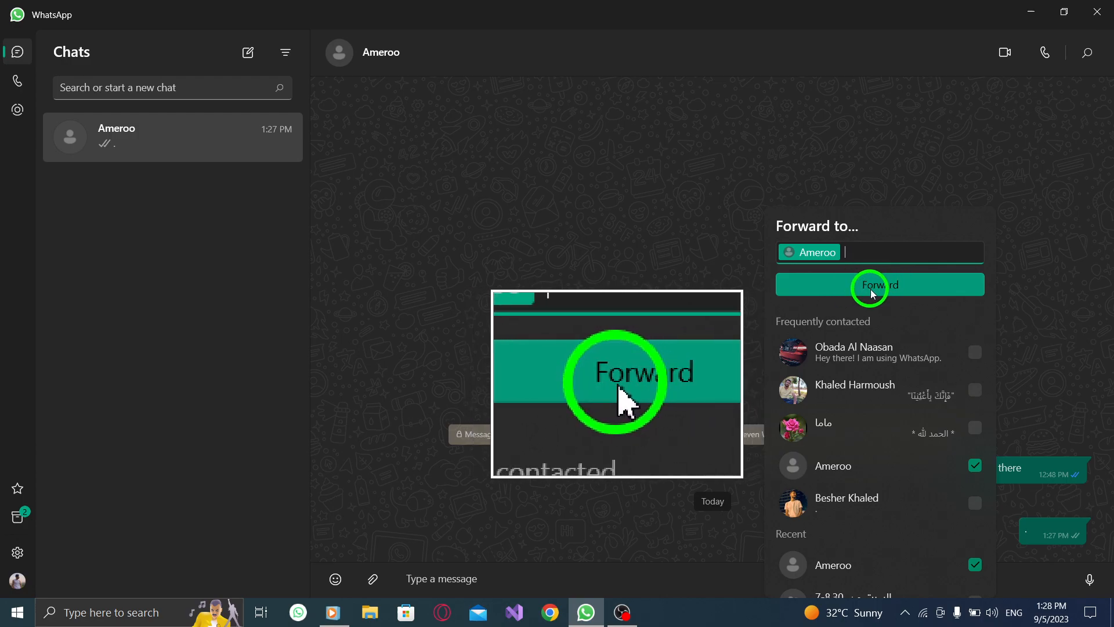
left_click(879, 284)
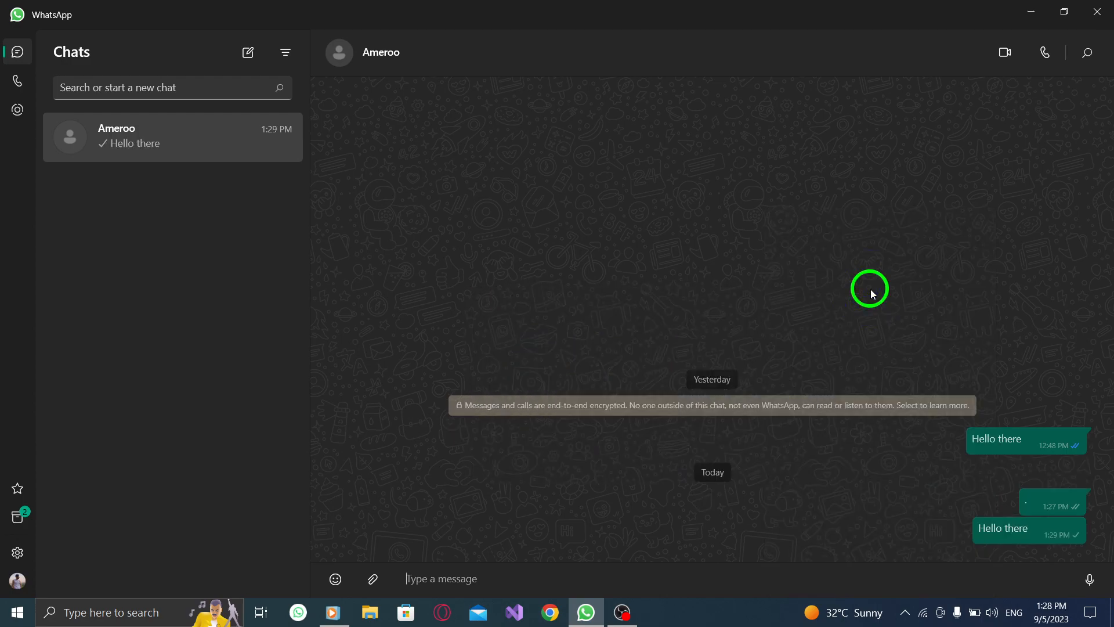
mouse_move(1039, 536)
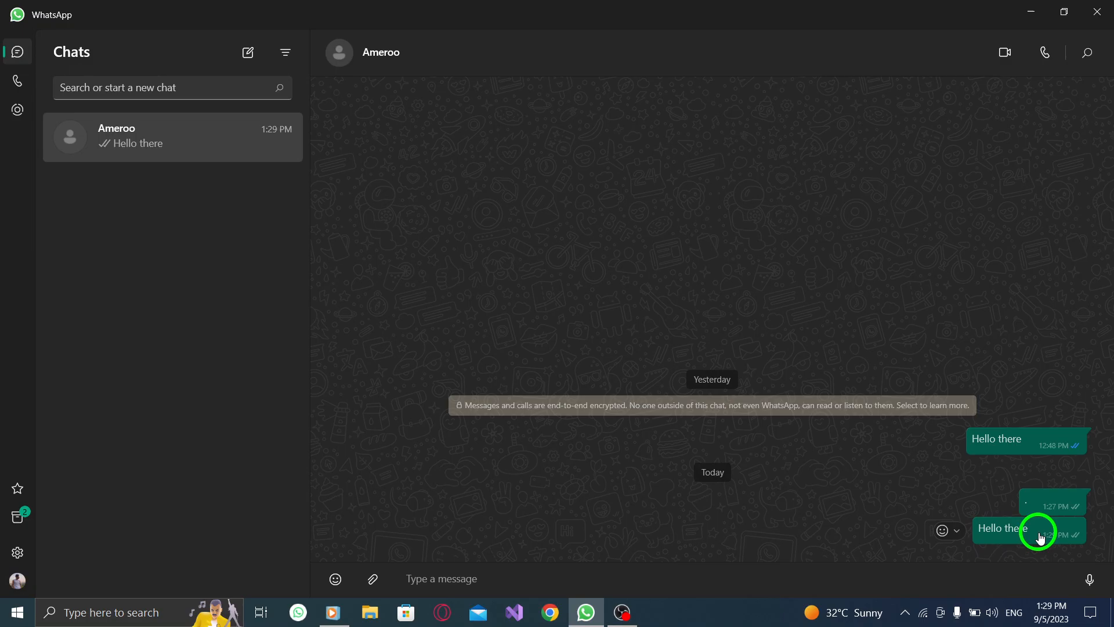
mouse_move(615, 395)
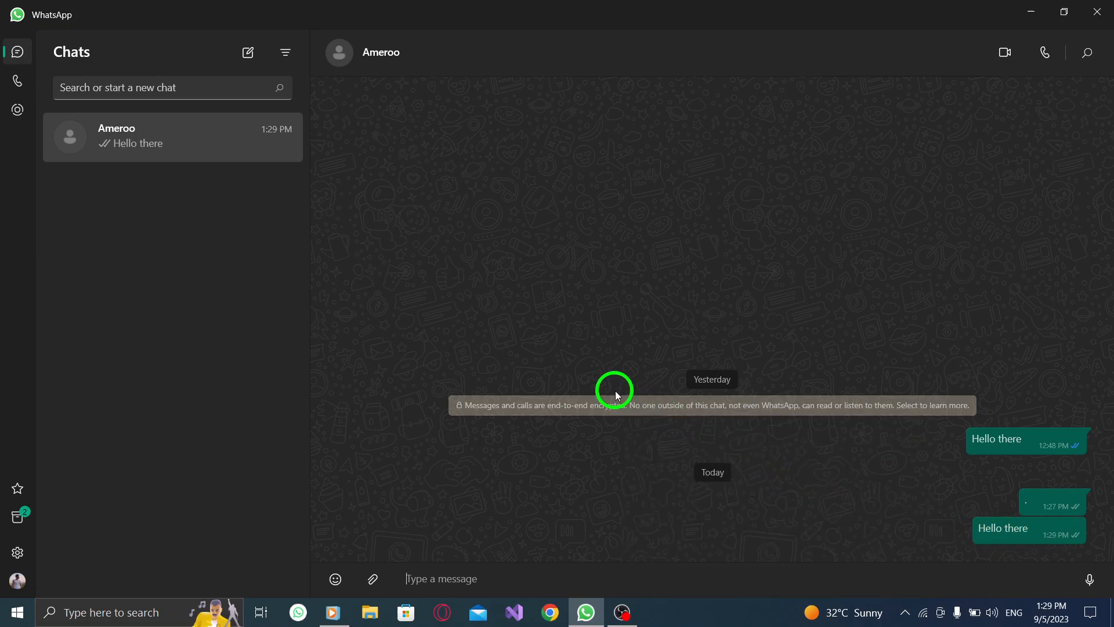
mouse_move(680, 256)
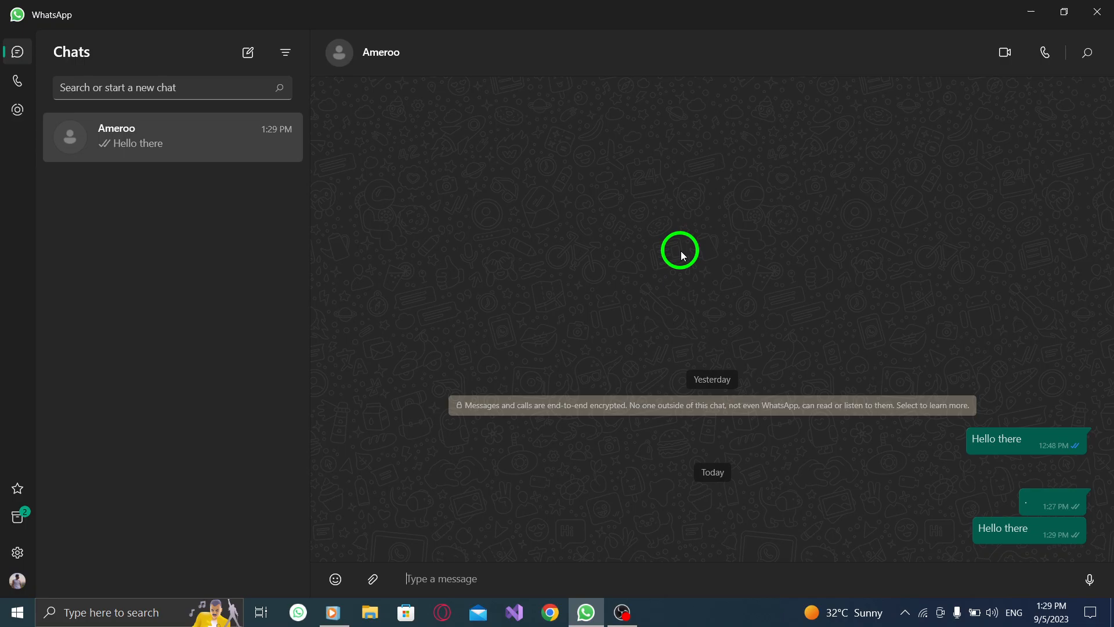
- Close the WhatsApp window, leaving the desktop visible
left_click(1096, 12)
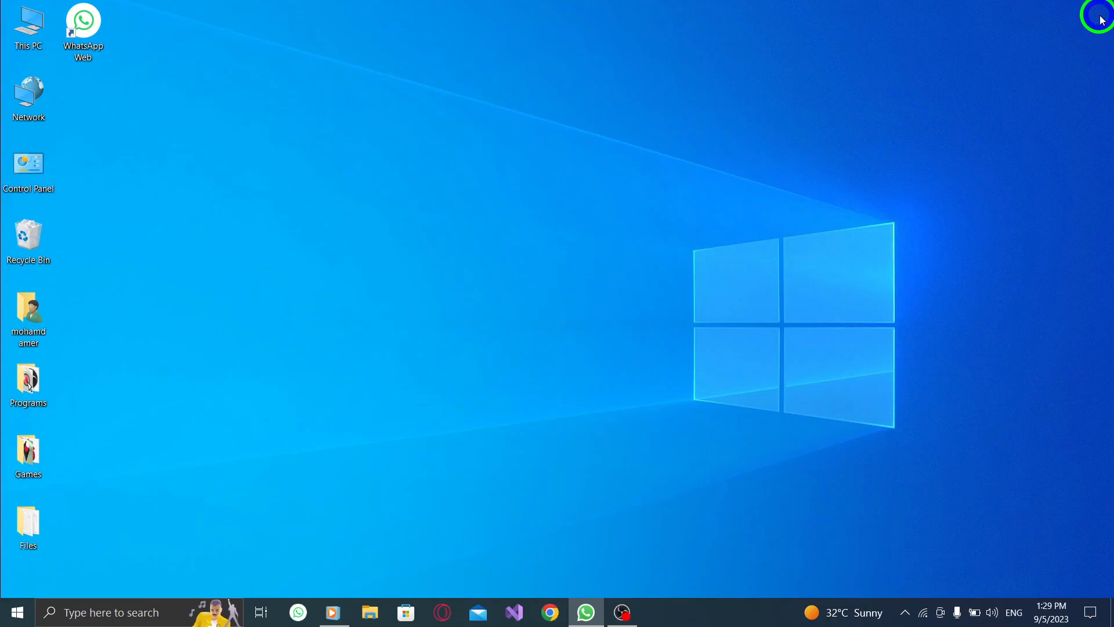
mouse_move(565, 304)
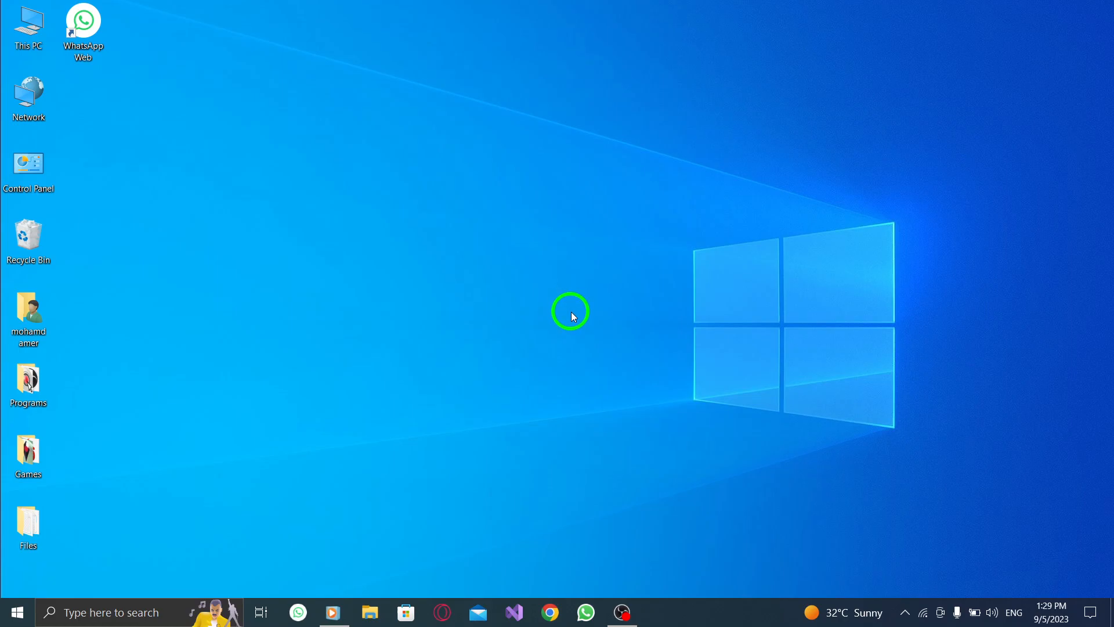
mouse_move(578, 323)
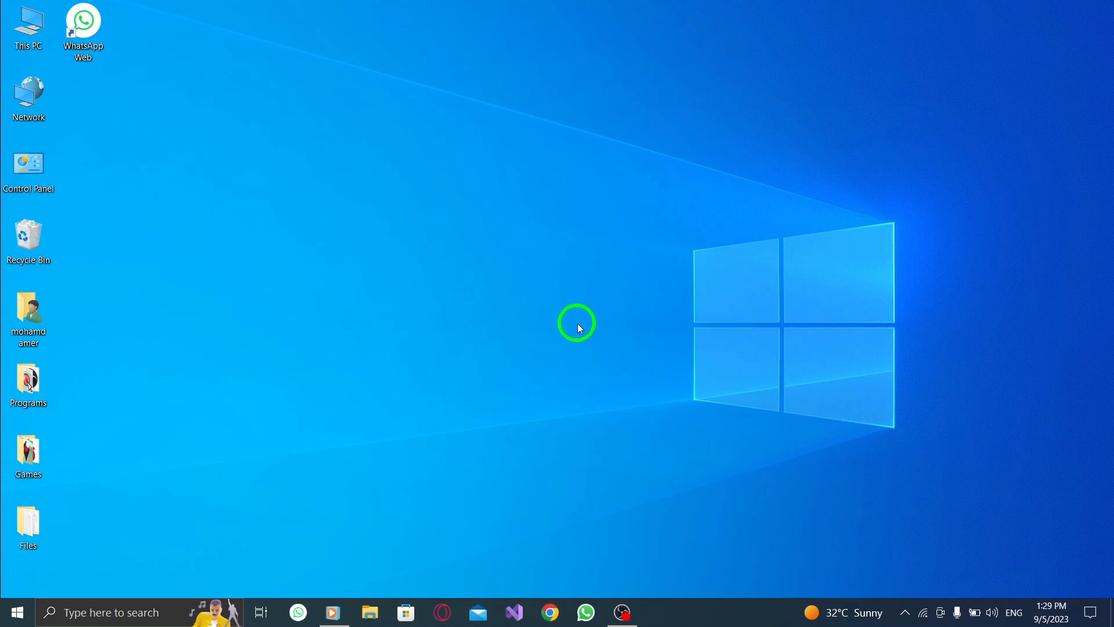